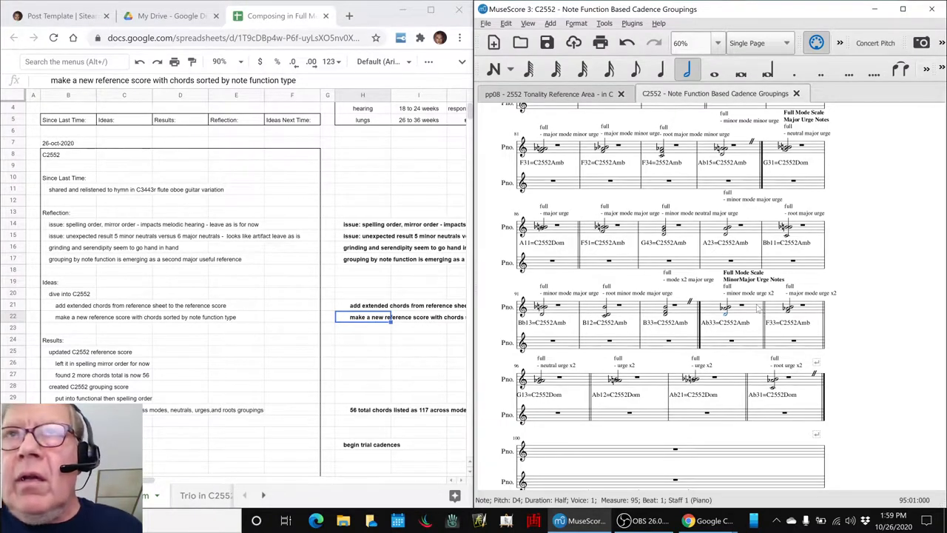
pyautogui.moveTo(729, 319)
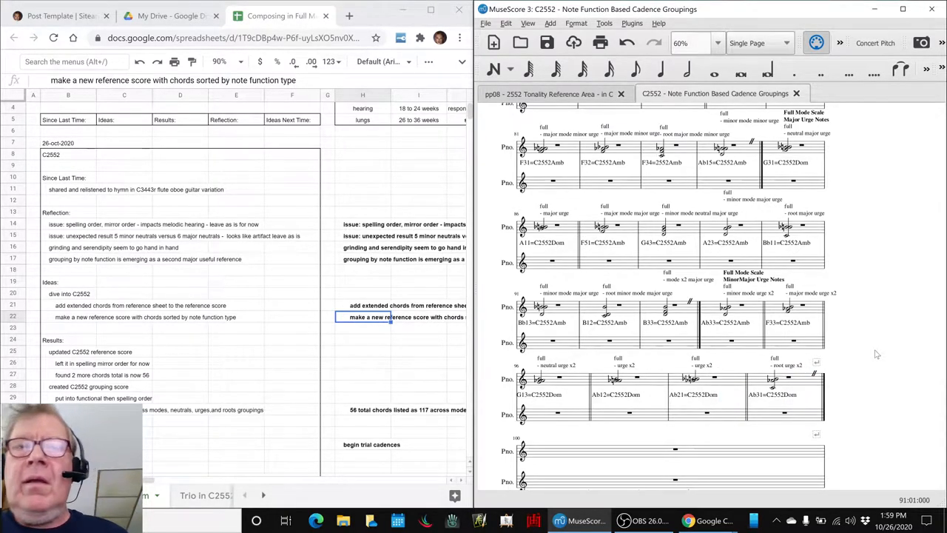
# Check the streaming status, return to the score, then bring up the Dissonance Consonance Model sheet.
pyautogui.click(648, 520)
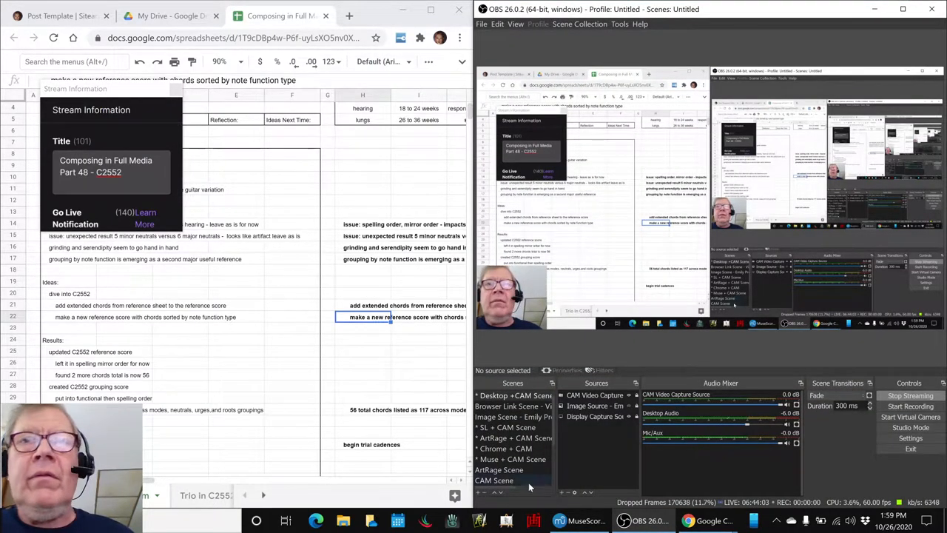
pyautogui.click(560, 520)
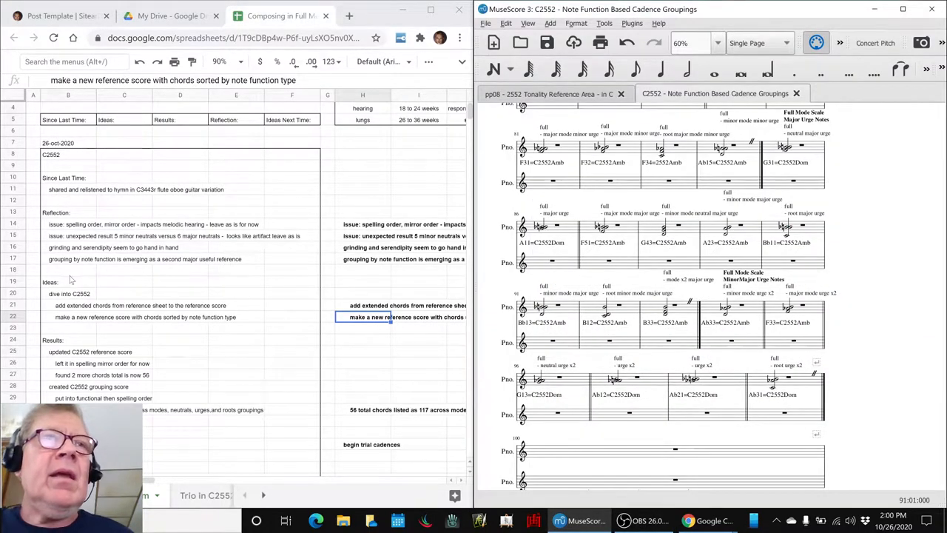
pyautogui.click(69, 294)
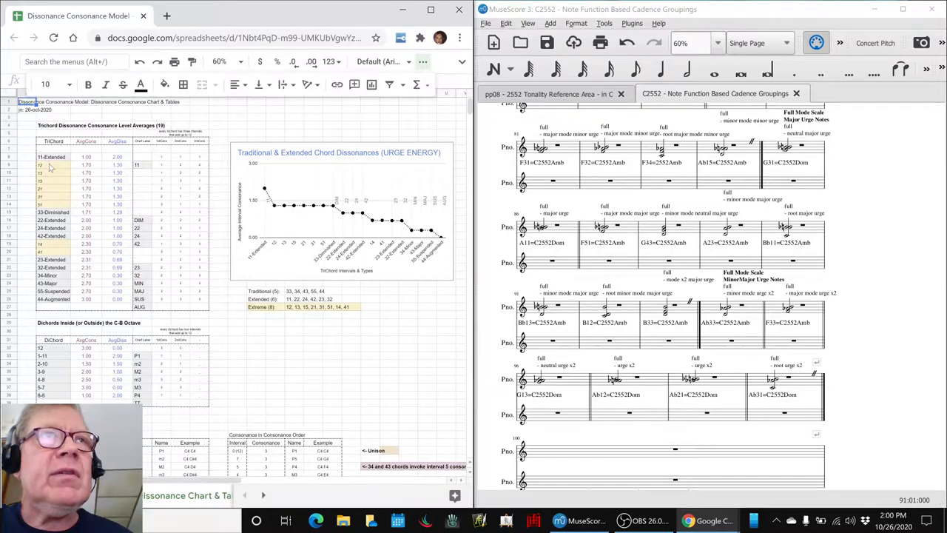
# Review trichords 33-Diminished, 22-Extended and 34-Minor, select the six extremes, then show Pentatonic Parallel Scales.
pyautogui.click(40, 165)
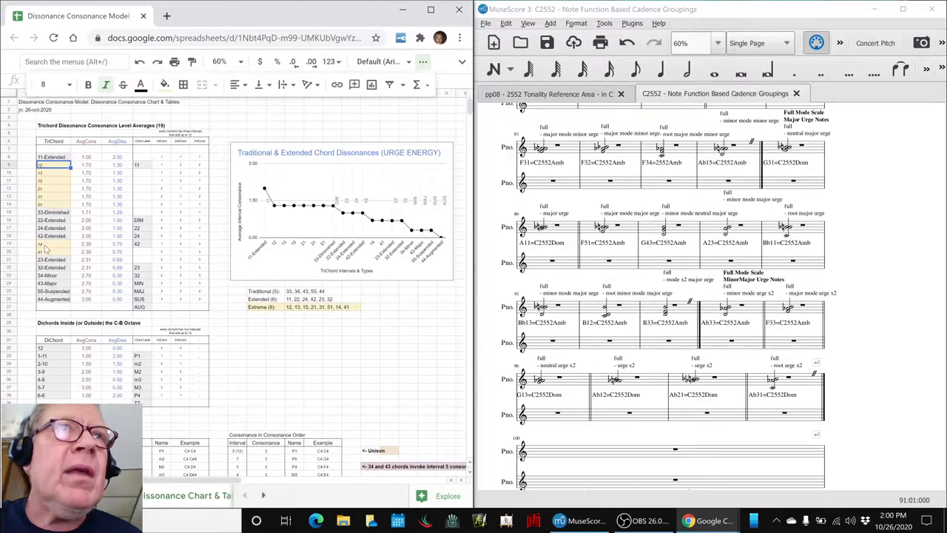
pyautogui.click(54, 212)
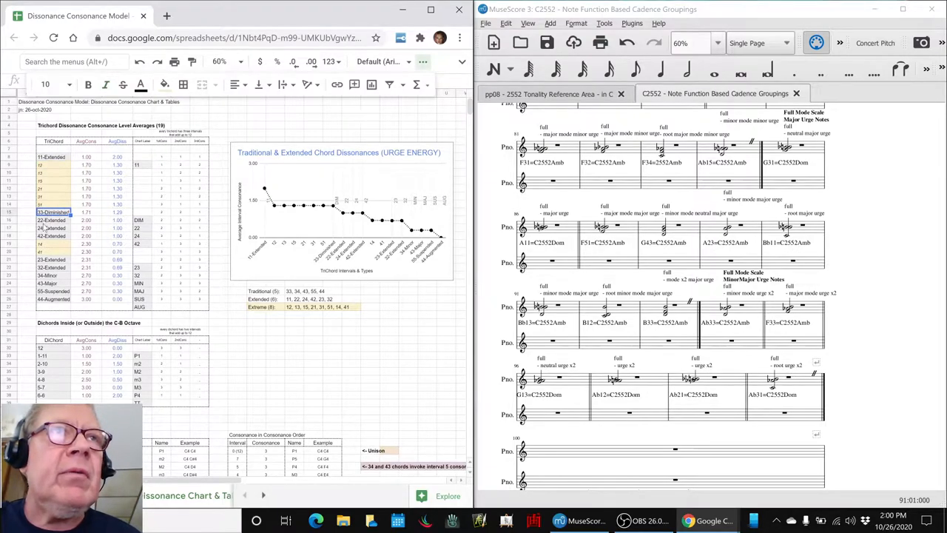
pyautogui.click(53, 220)
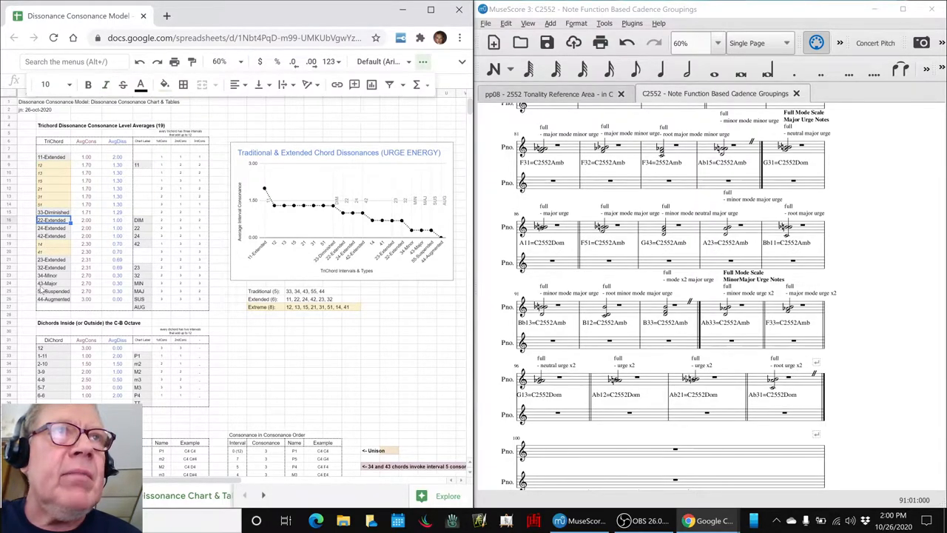
pyautogui.click(49, 275)
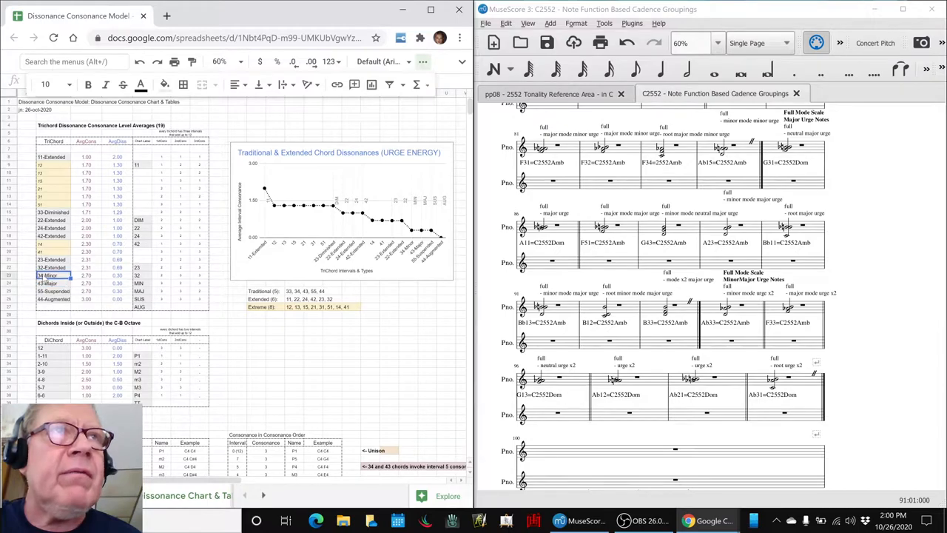
pyautogui.click(51, 211)
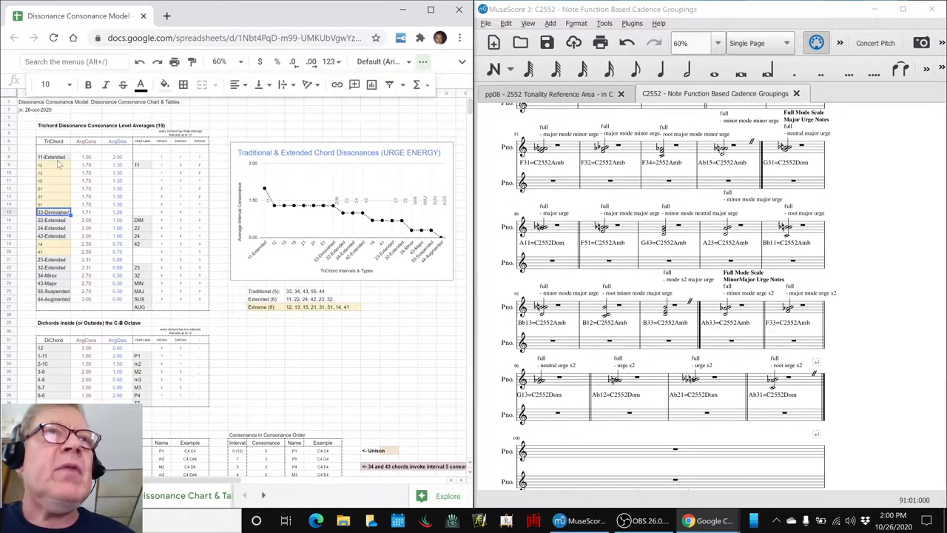
pyautogui.click(51, 157)
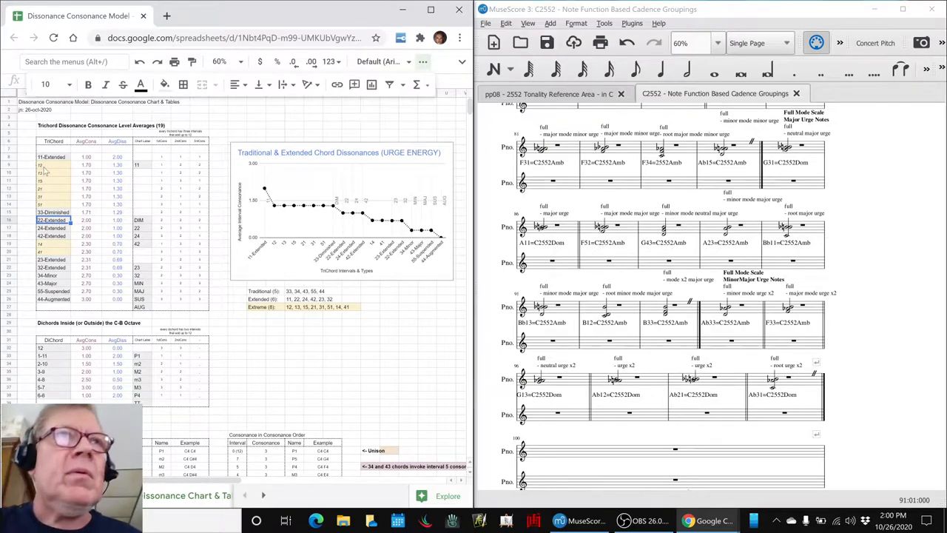
pyautogui.click(41, 163)
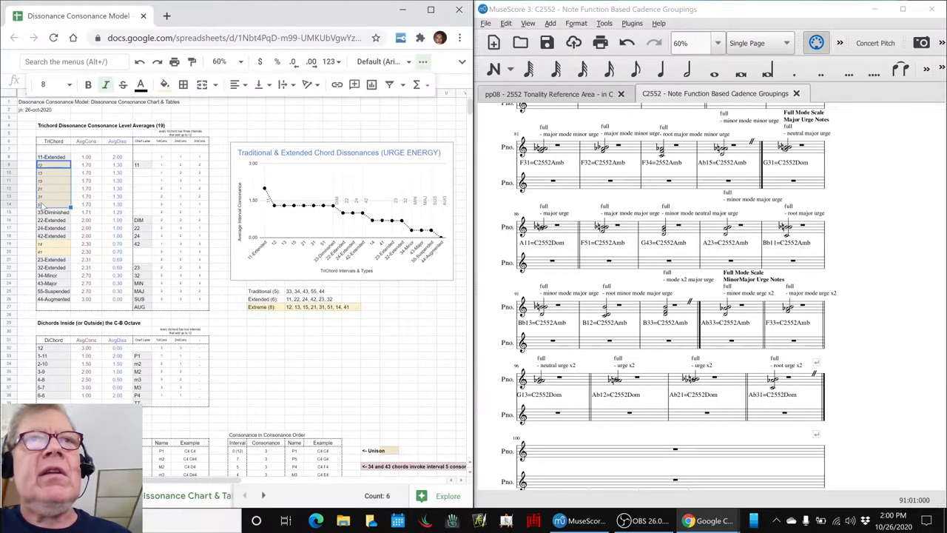
pyautogui.press('alt+tab')
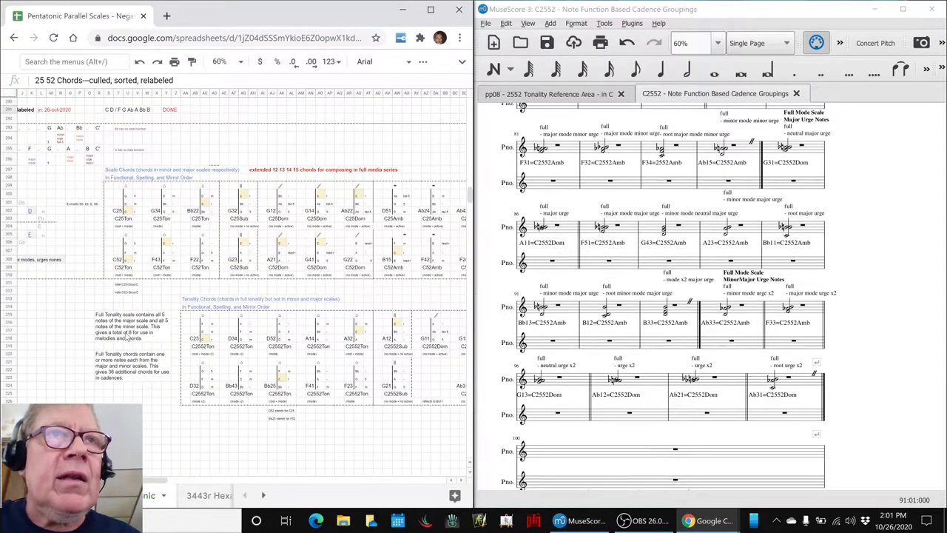
# Read the Full Tonality scale note, then bring up the pp08 2552 Tonality Reference Area score.
pyautogui.click(131, 326)
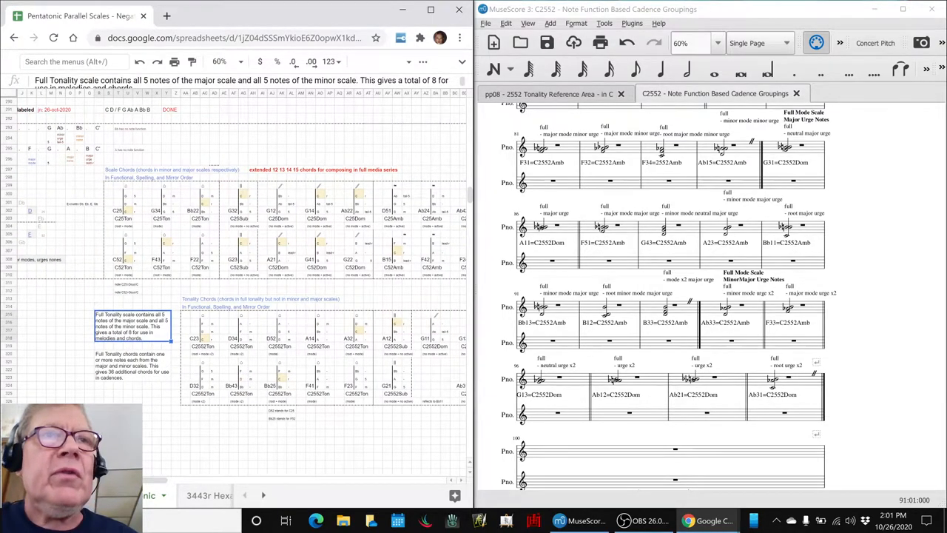
pyautogui.hscroll(3)
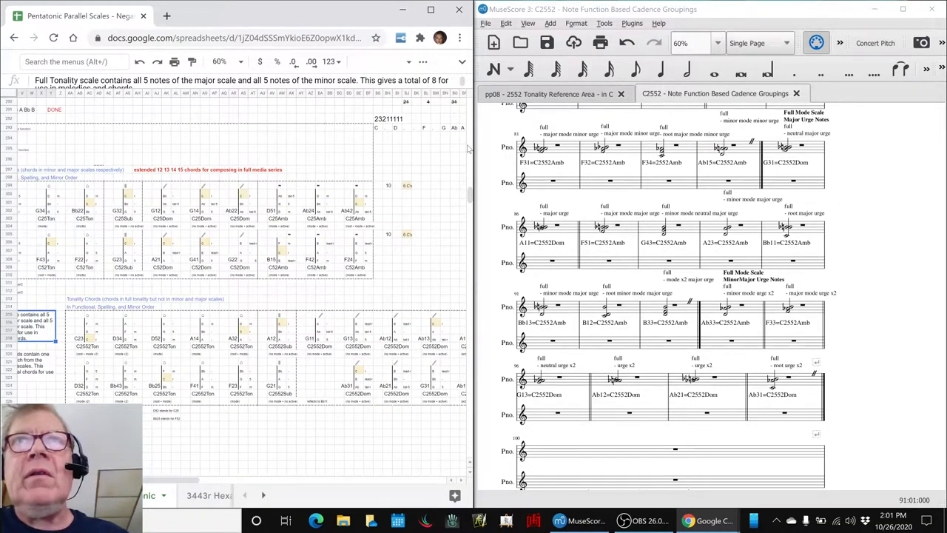
pyautogui.click(548, 94)
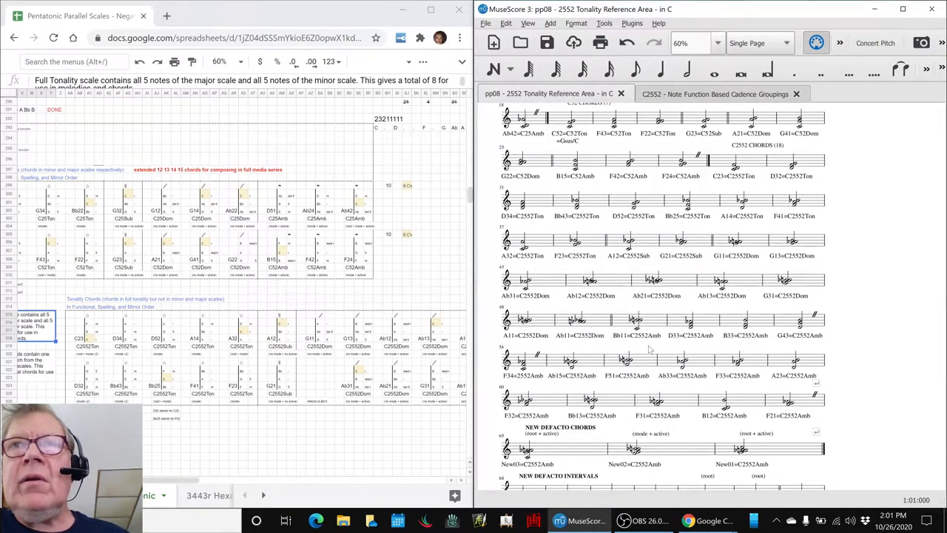
pyautogui.moveTo(664, 350)
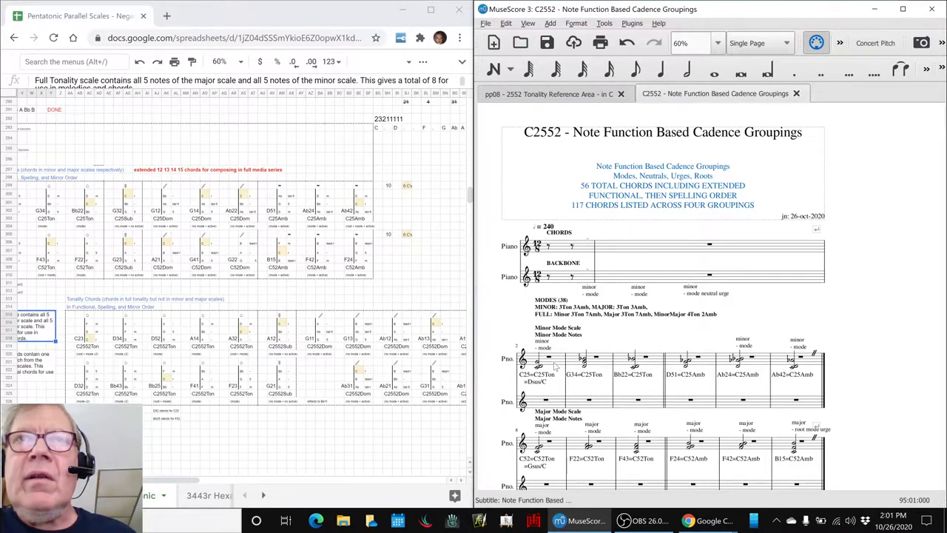
# Step from measure 9 of the modes to the first neutral chord, C25=C25Ton.
pyautogui.click(541, 361)
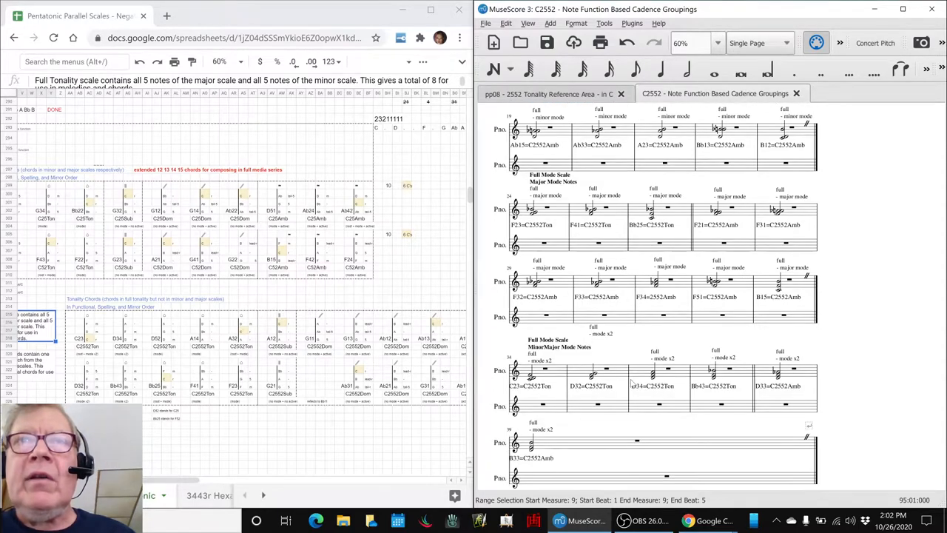
pyautogui.scroll(-3)
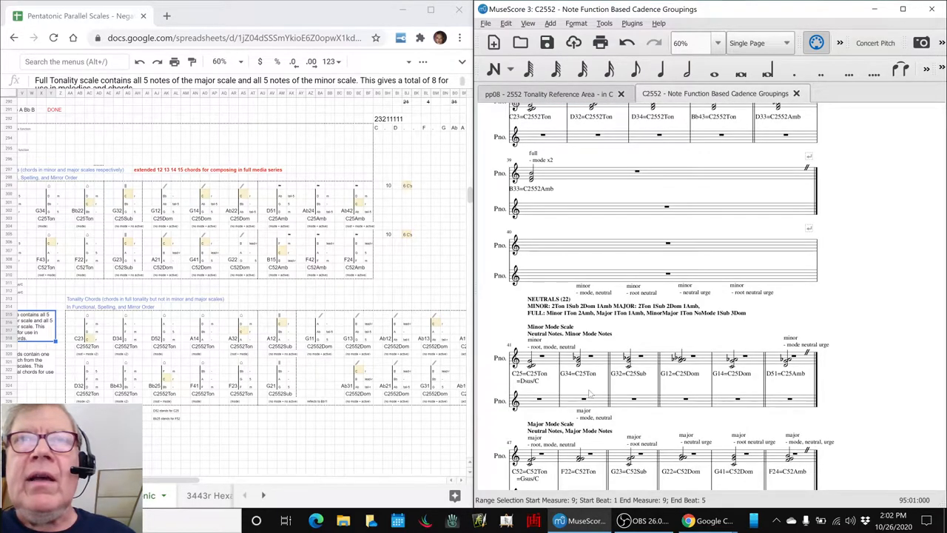
pyautogui.click(534, 363)
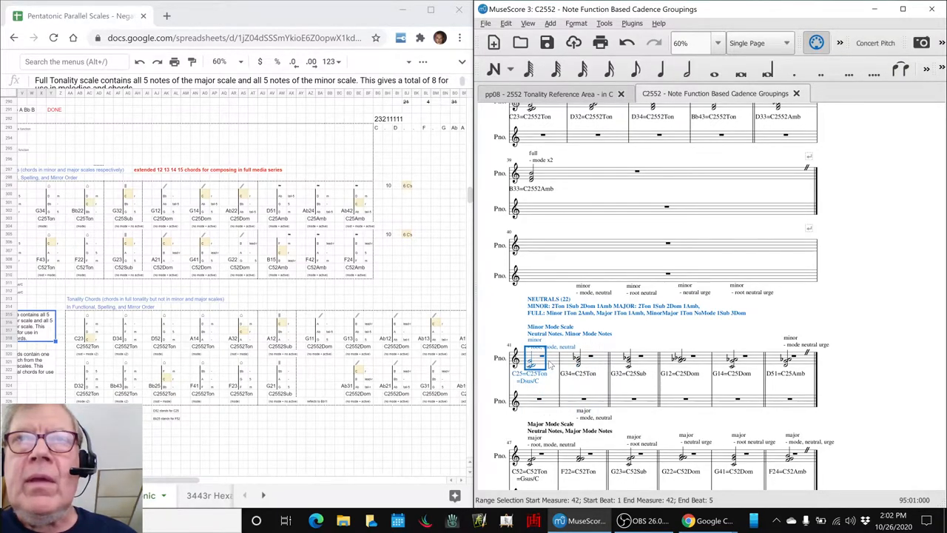
# Move down to the urges, select G12=C25Dom, and pick the playback starting chord.
pyautogui.scroll(-3)
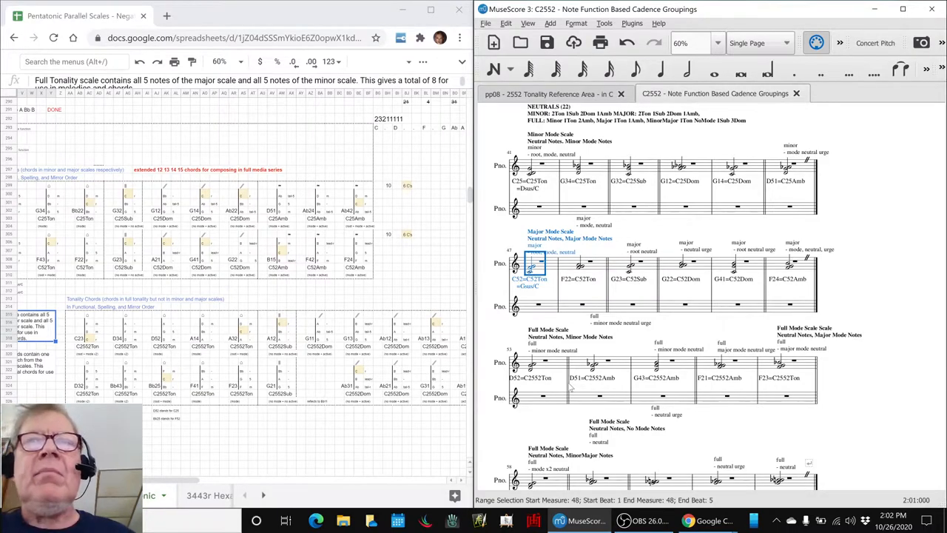
pyautogui.scroll(-3)
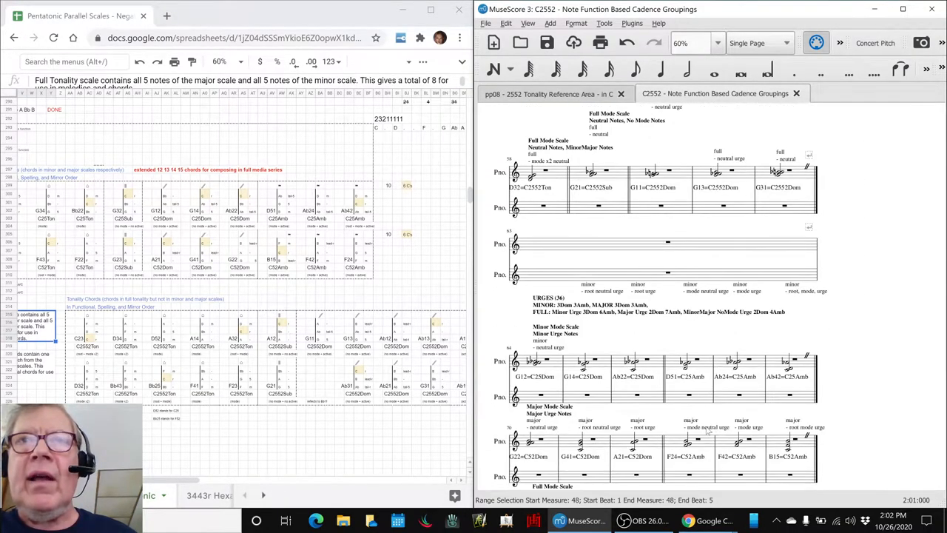
pyautogui.scroll(-3)
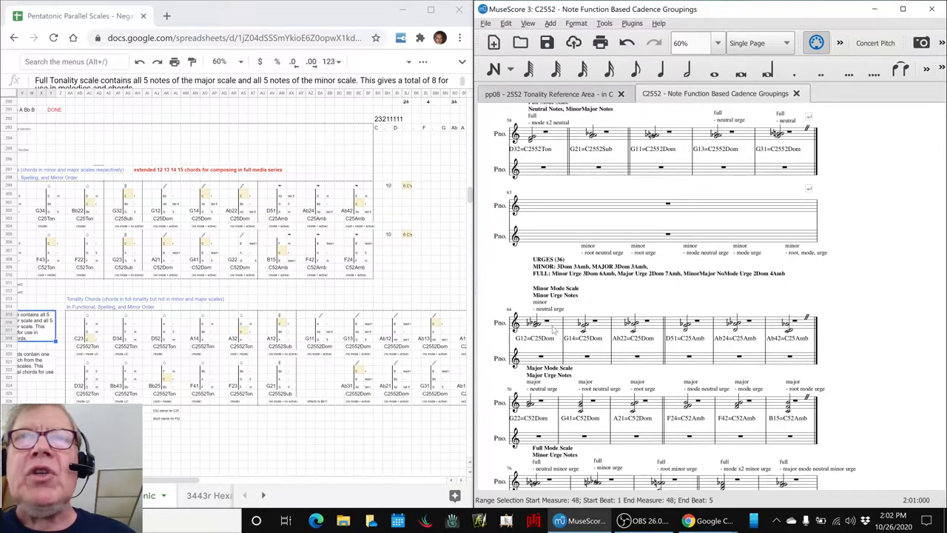
pyautogui.click(539, 322)
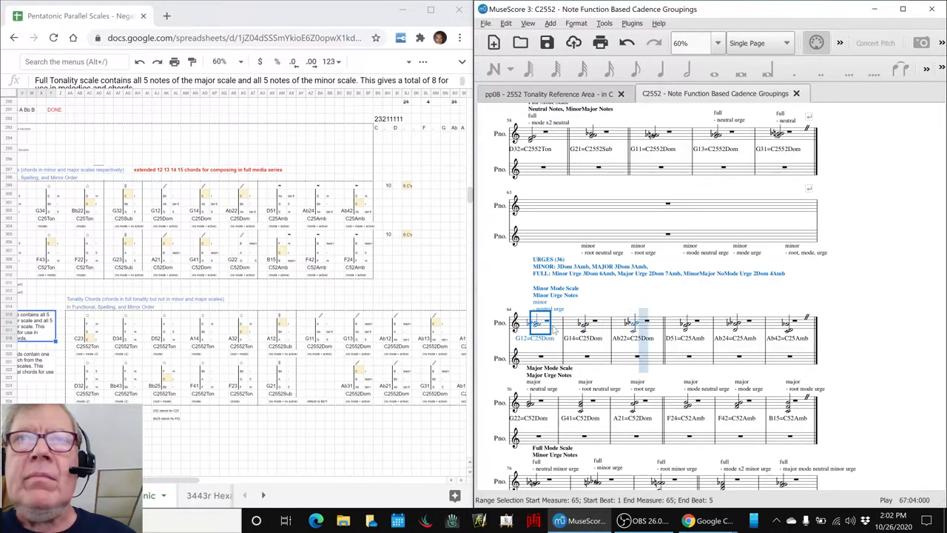
pyautogui.click(533, 404)
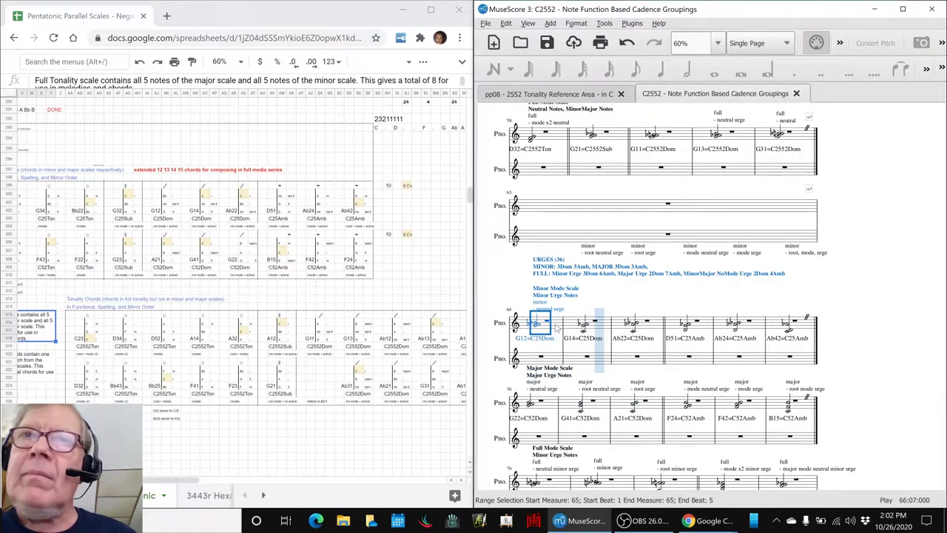
pyautogui.click(539, 403)
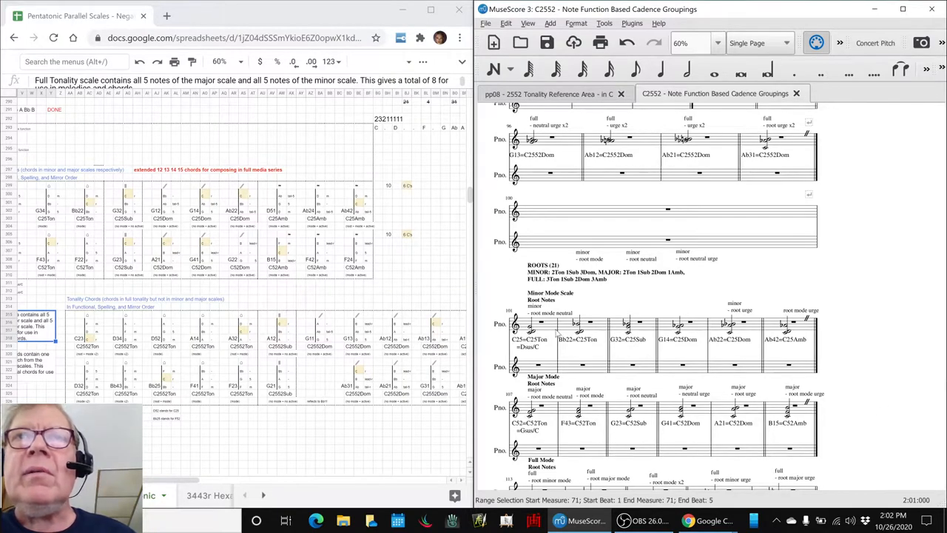
pyautogui.moveTo(551, 332)
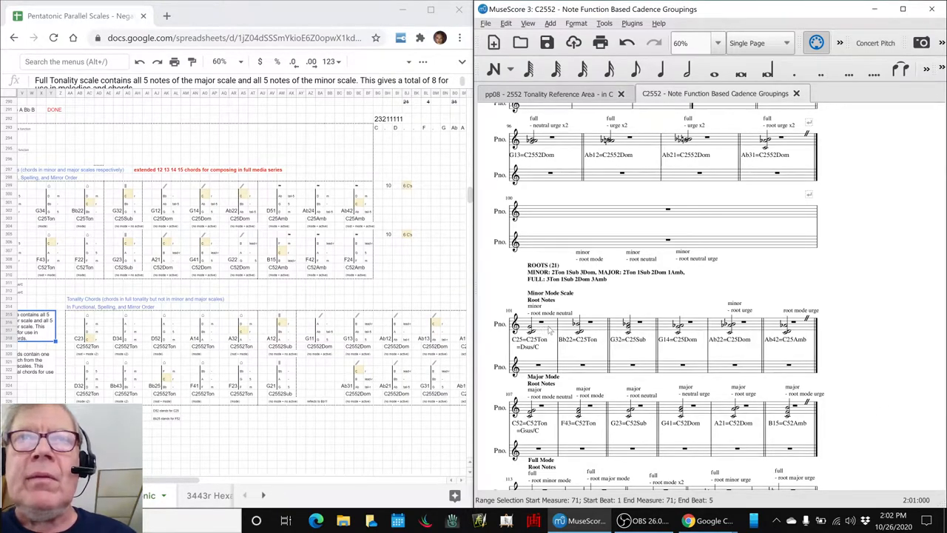
# Play back the roots chords through A12=C2552Sub, then head back up toward the urges.
pyautogui.click(535, 324)
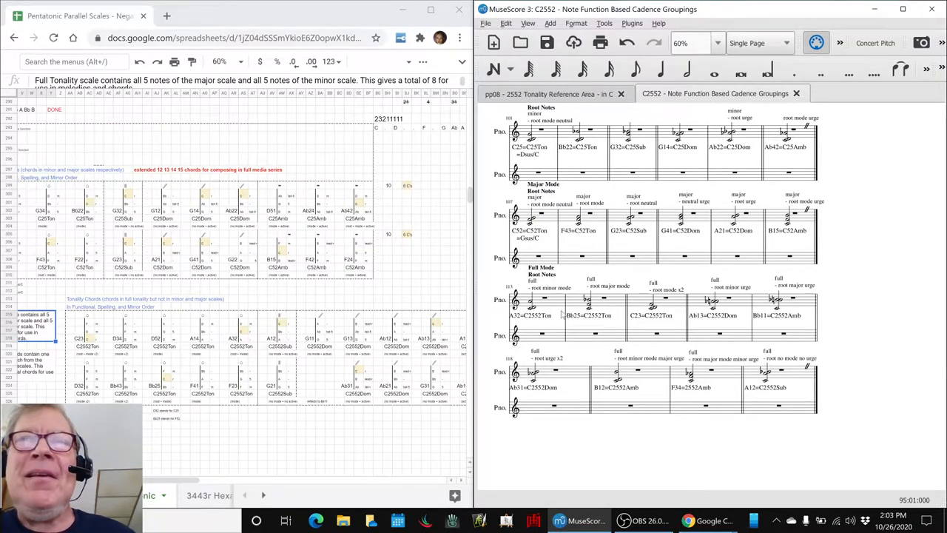
pyautogui.click(534, 300)
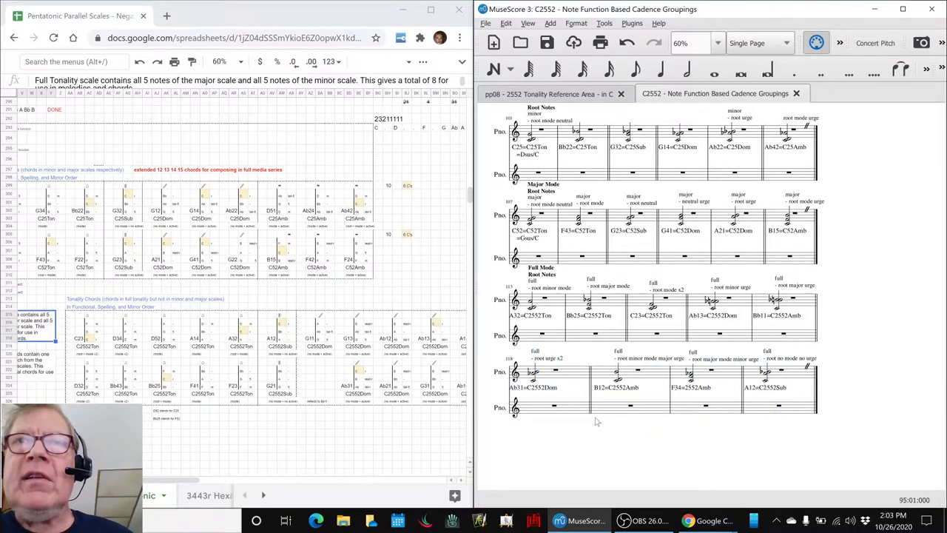
pyautogui.moveTo(722, 339)
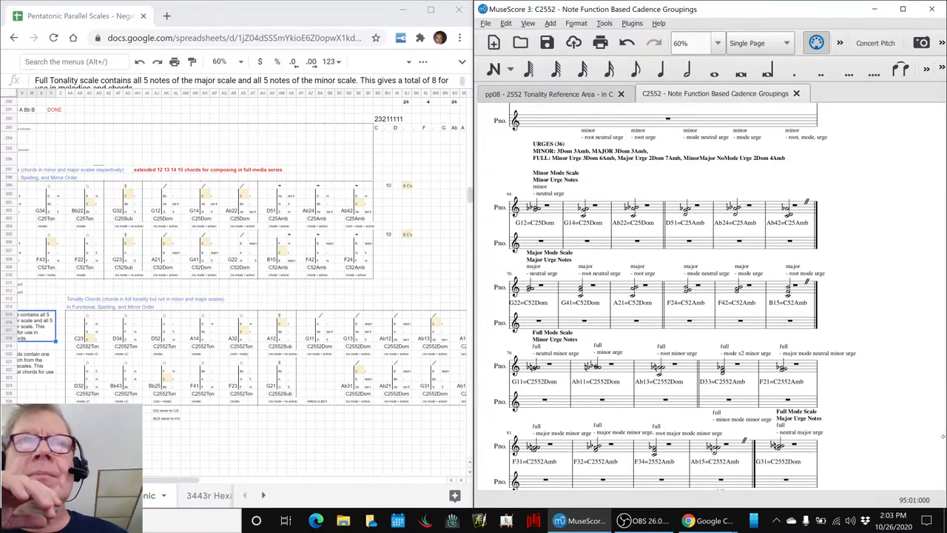
# Return to MuseScore and play from the first minor urge chord, G12=C25Dom, in measure 64.
pyautogui.press('alt+tab')
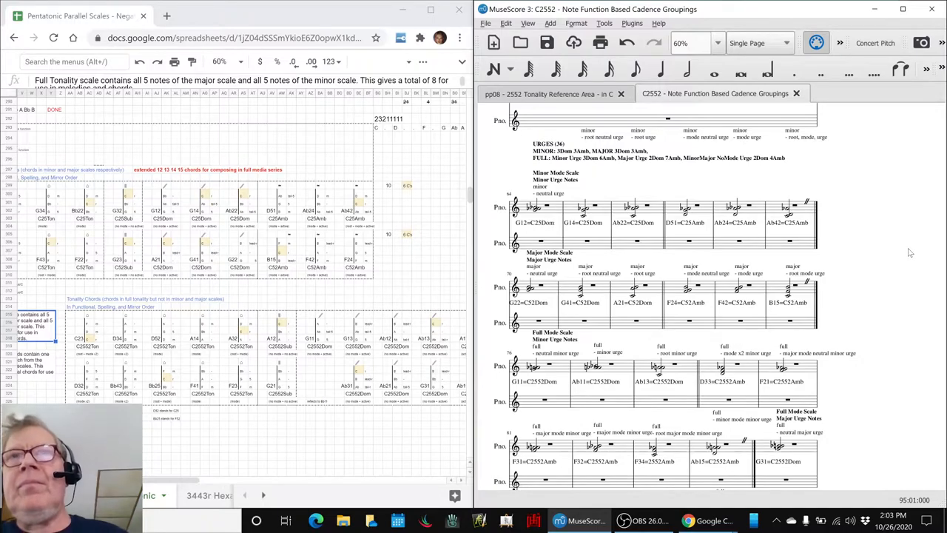
pyautogui.moveTo(783, 260)
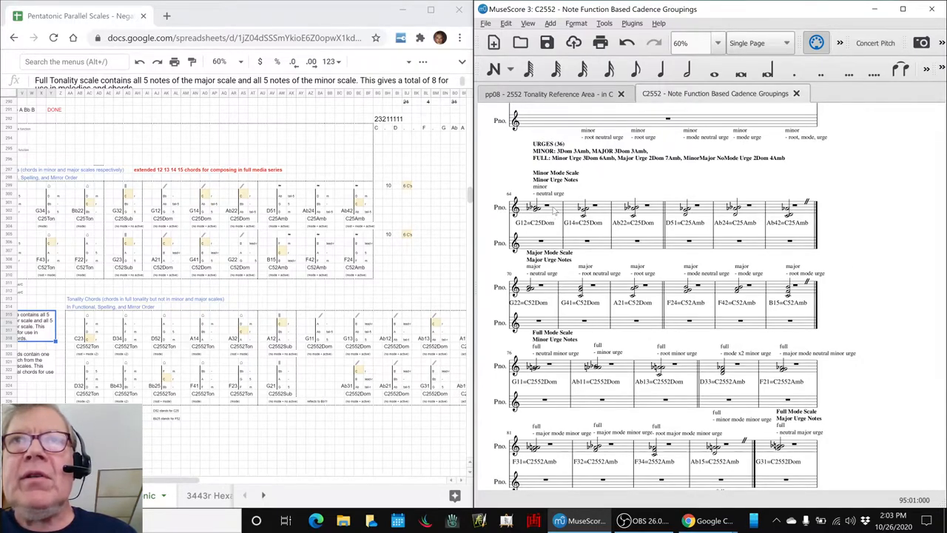
pyautogui.click(537, 208)
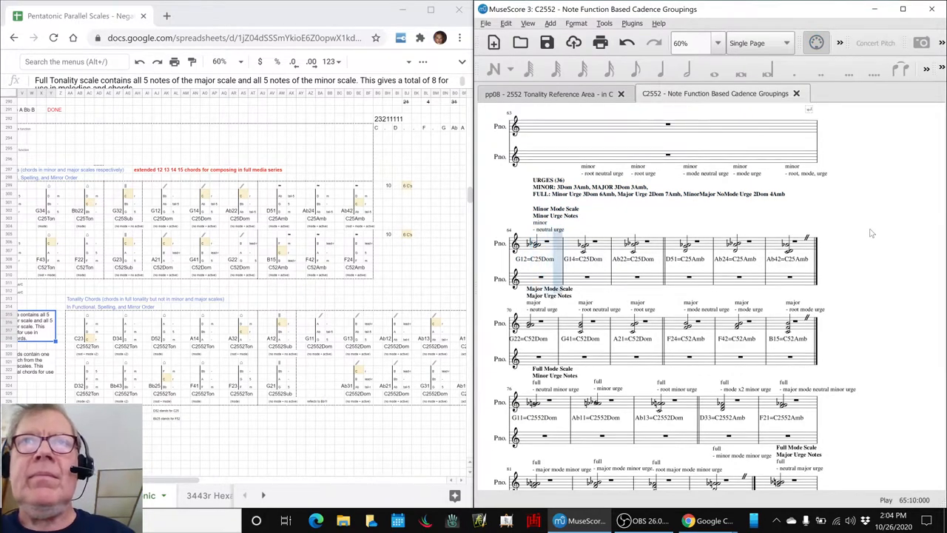
# Follow the urge chords playback to the end, scrolling the score along.
pyautogui.click(702, 259)
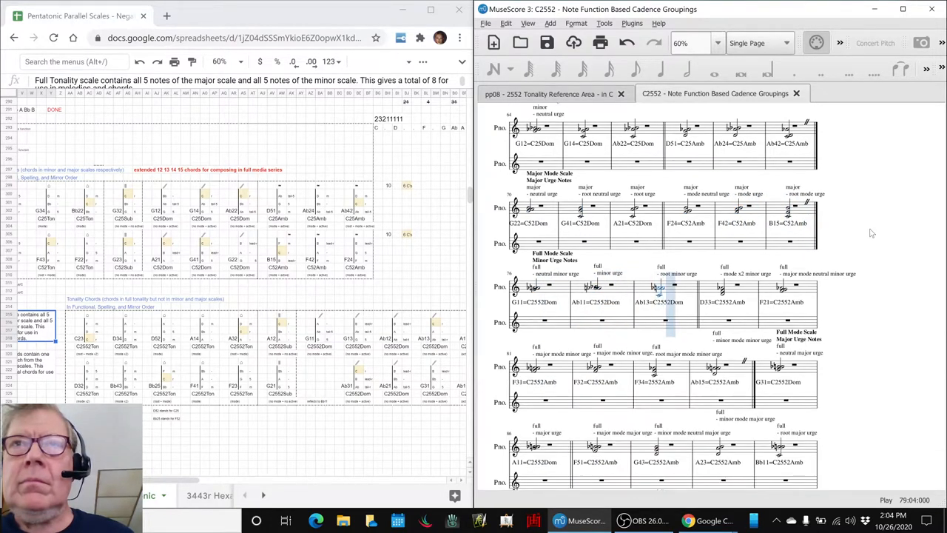
pyautogui.scroll(-3)
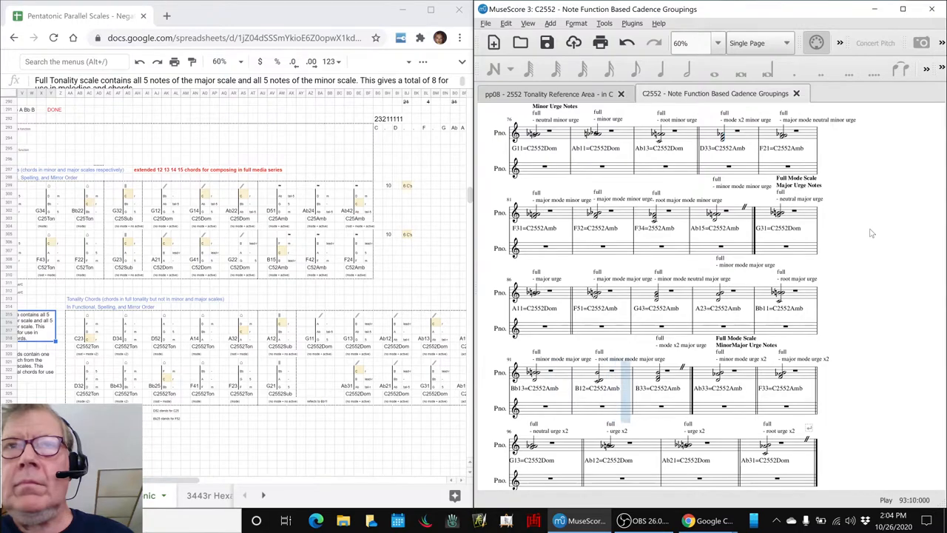
pyautogui.scroll(-3)
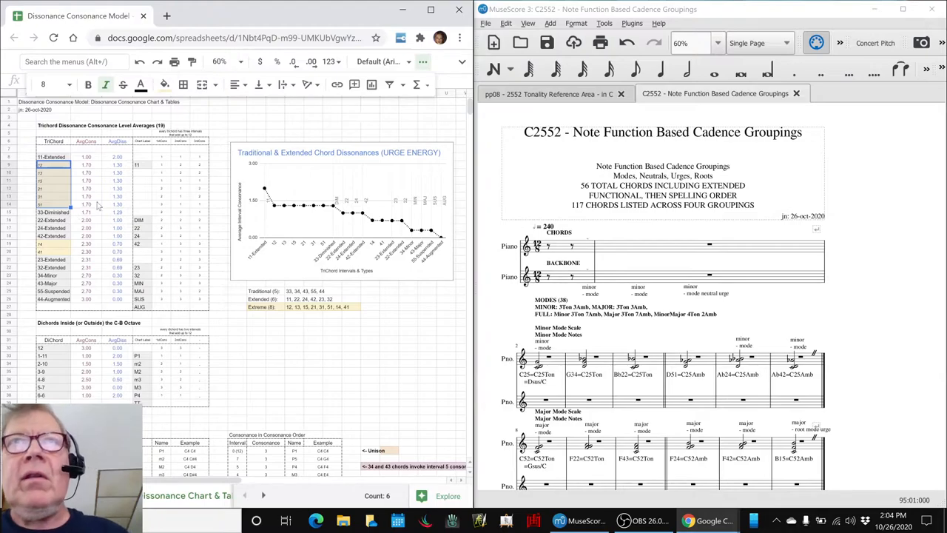
pyautogui.click(551, 94)
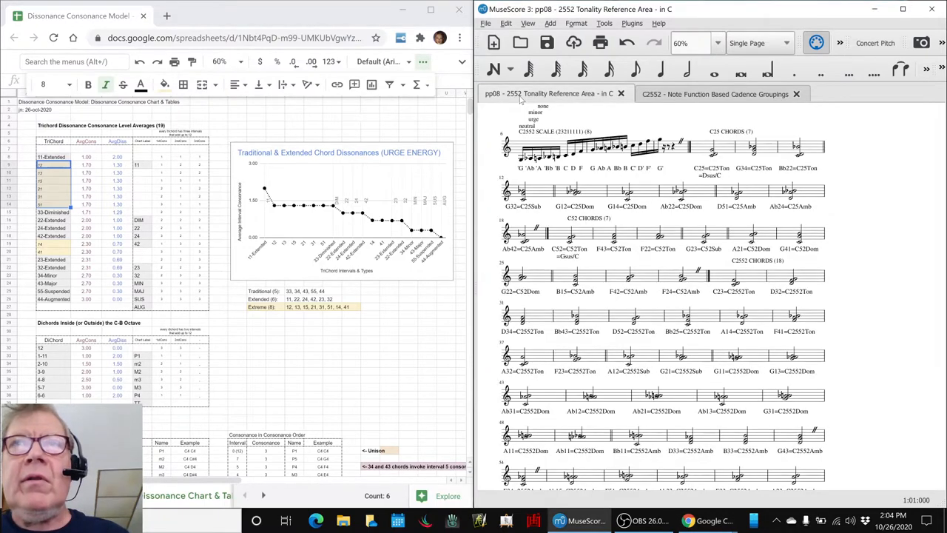
pyautogui.click(715, 93)
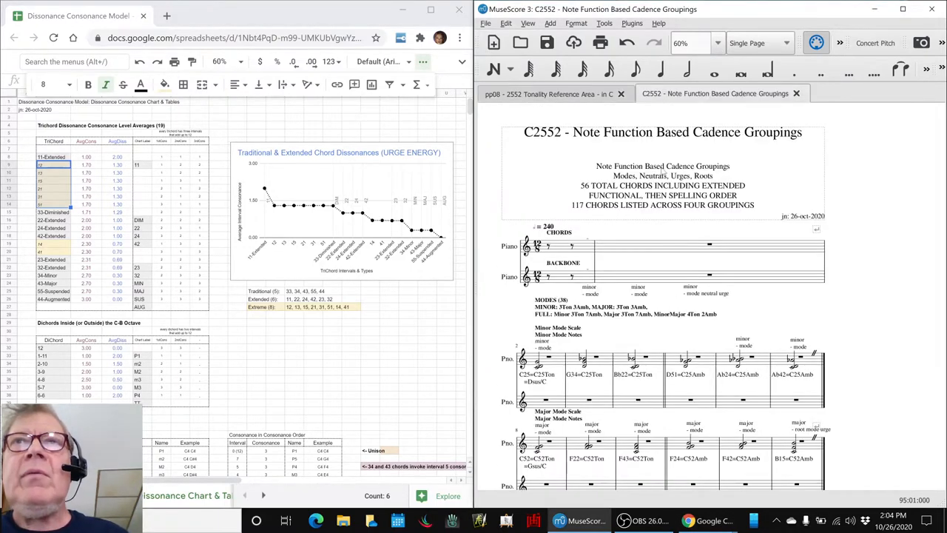
pyautogui.moveTo(849, 338)
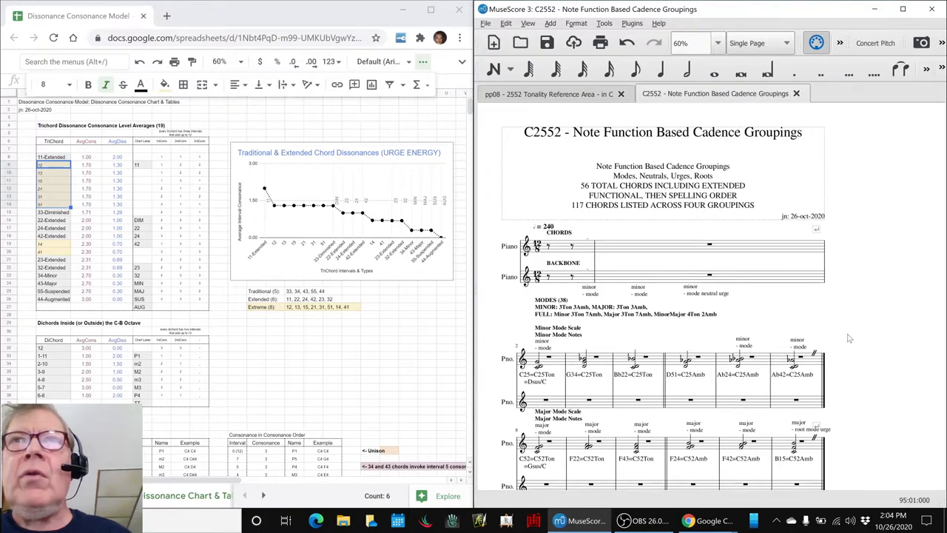
pyautogui.moveTo(858, 327)
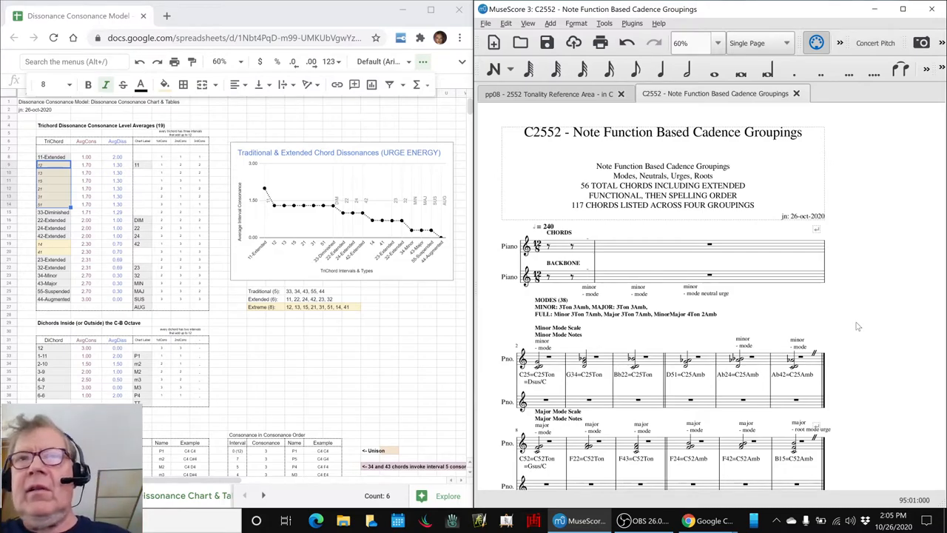
pyautogui.moveTo(913, 306)
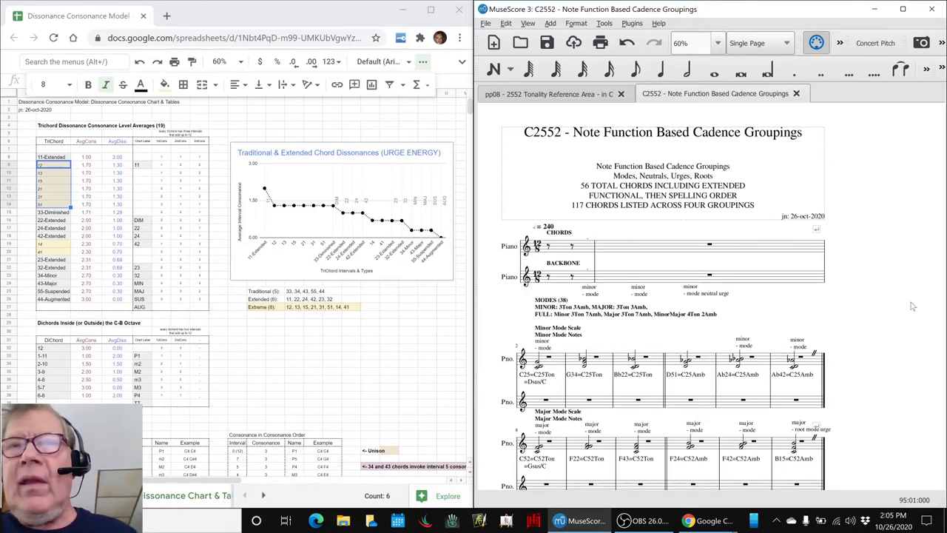
pyautogui.scroll(-3)
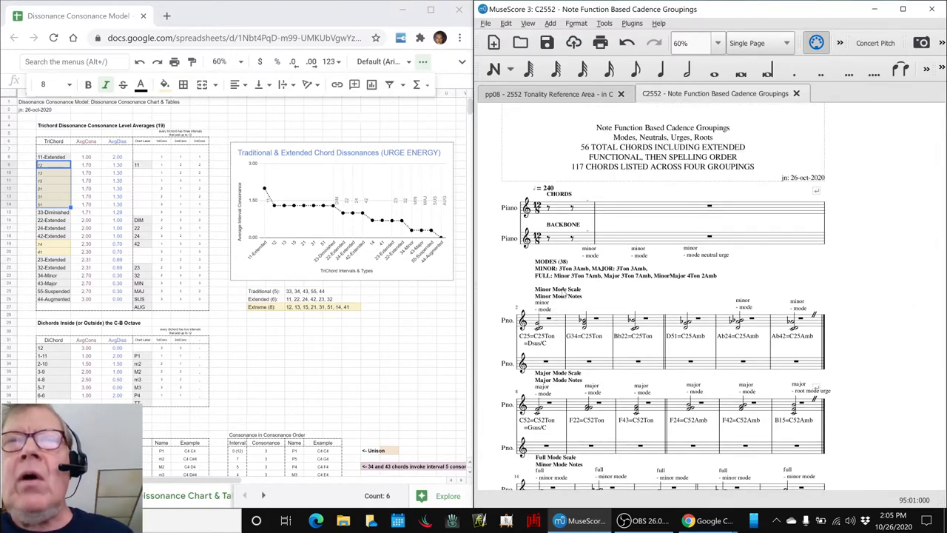
pyautogui.moveTo(668, 297)
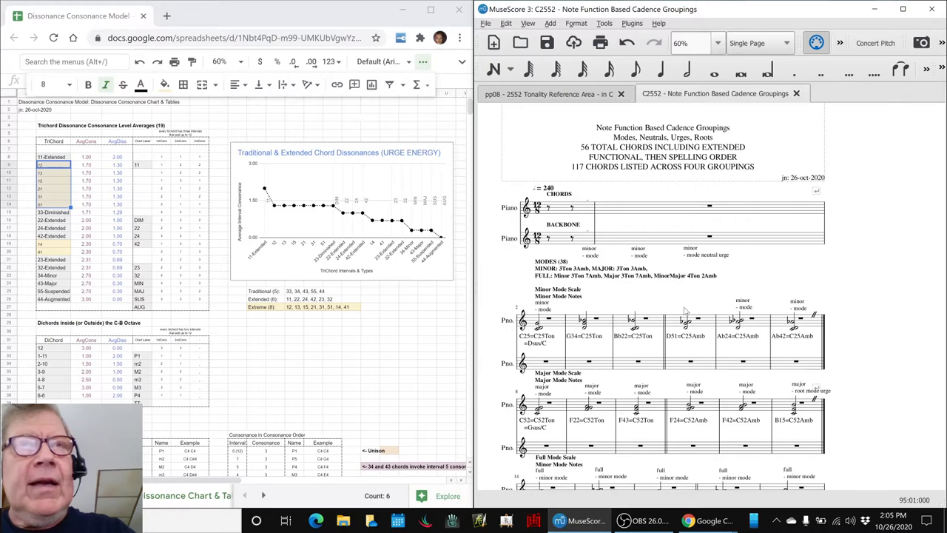
# Check the composing log's 'begin trial cadences' entry in B33, then return to MuseScore.
pyautogui.press('alt+tab')
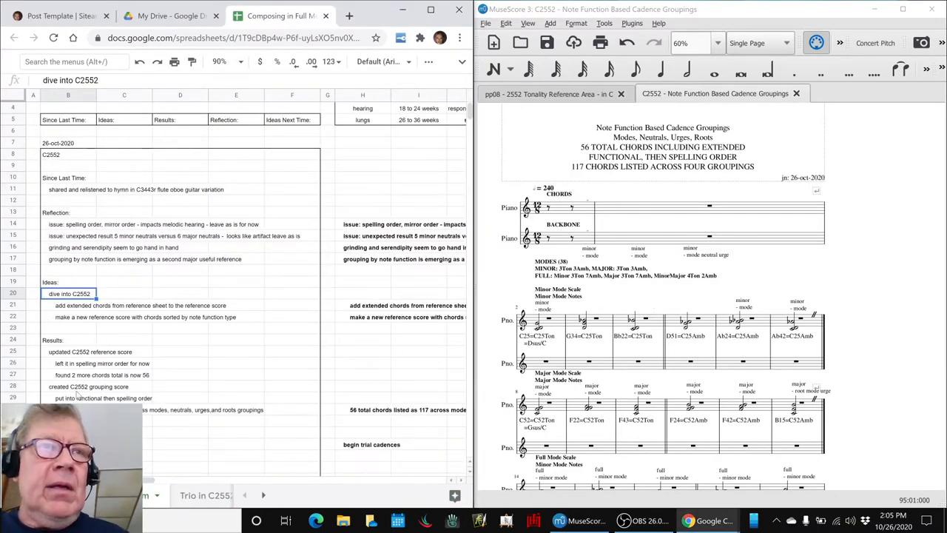
pyautogui.scroll(-3)
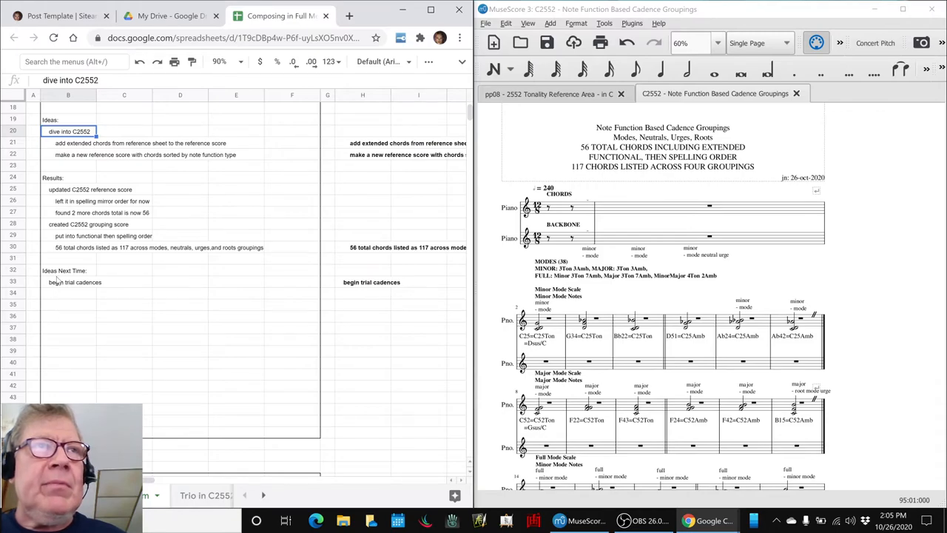
pyautogui.click(68, 282)
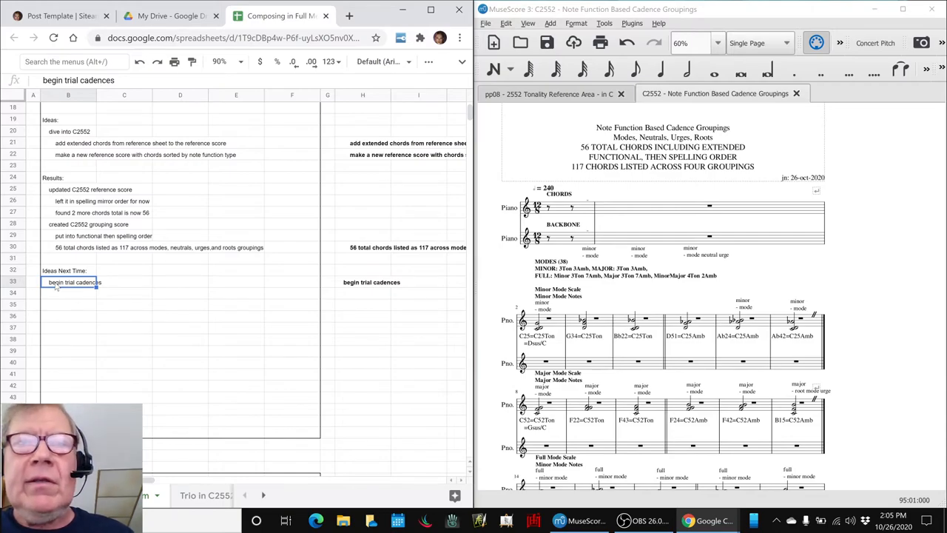
pyautogui.press('alt+tab')
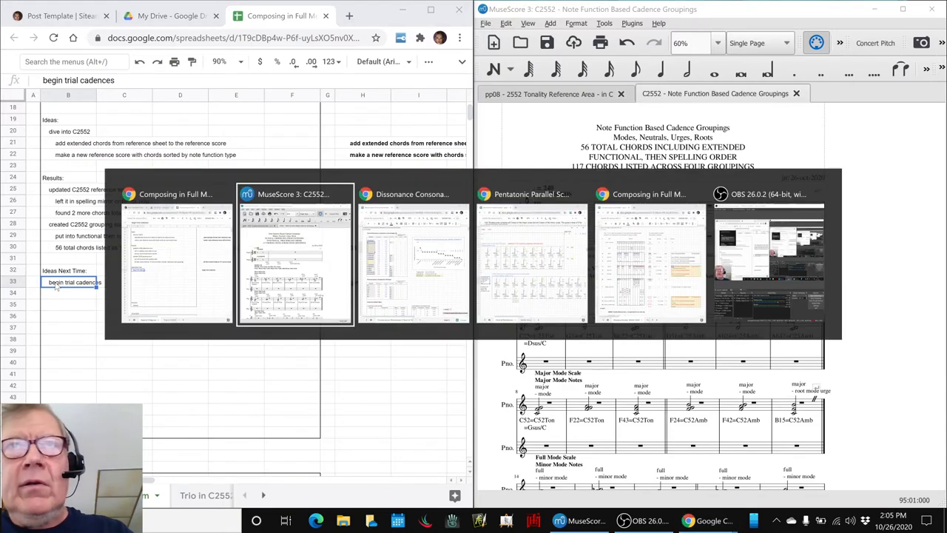